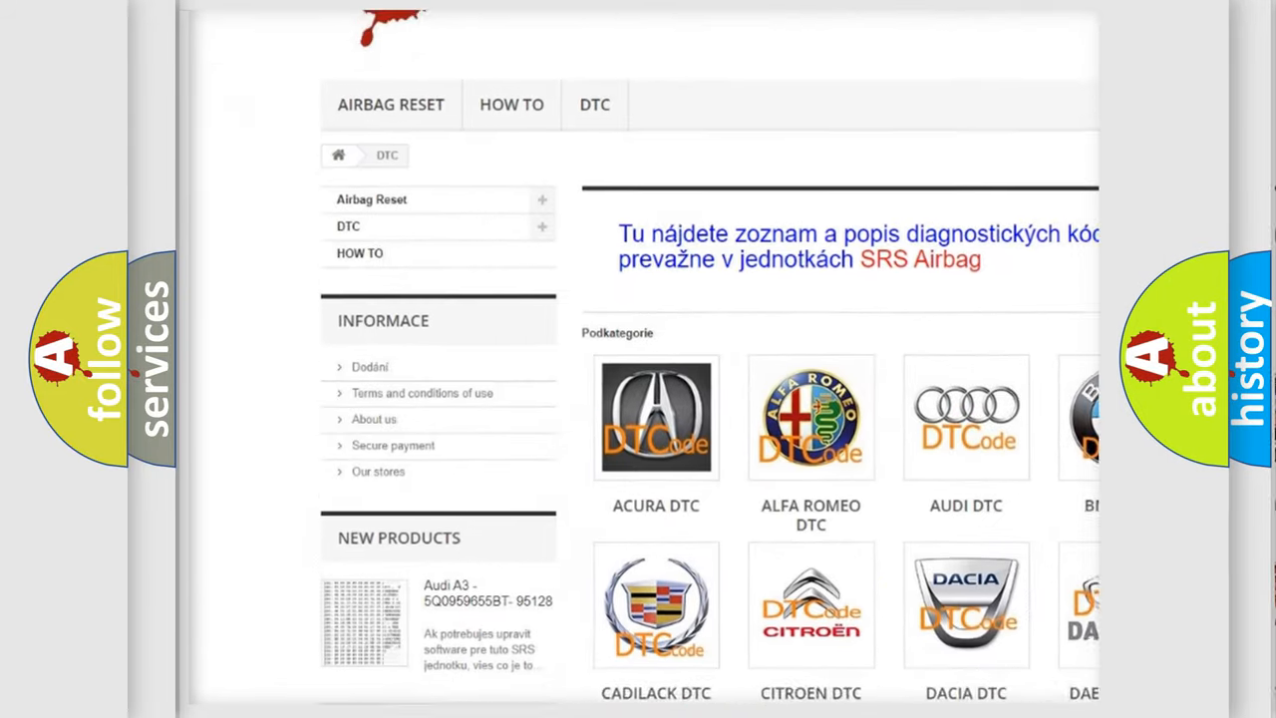
scroll("down", 3)
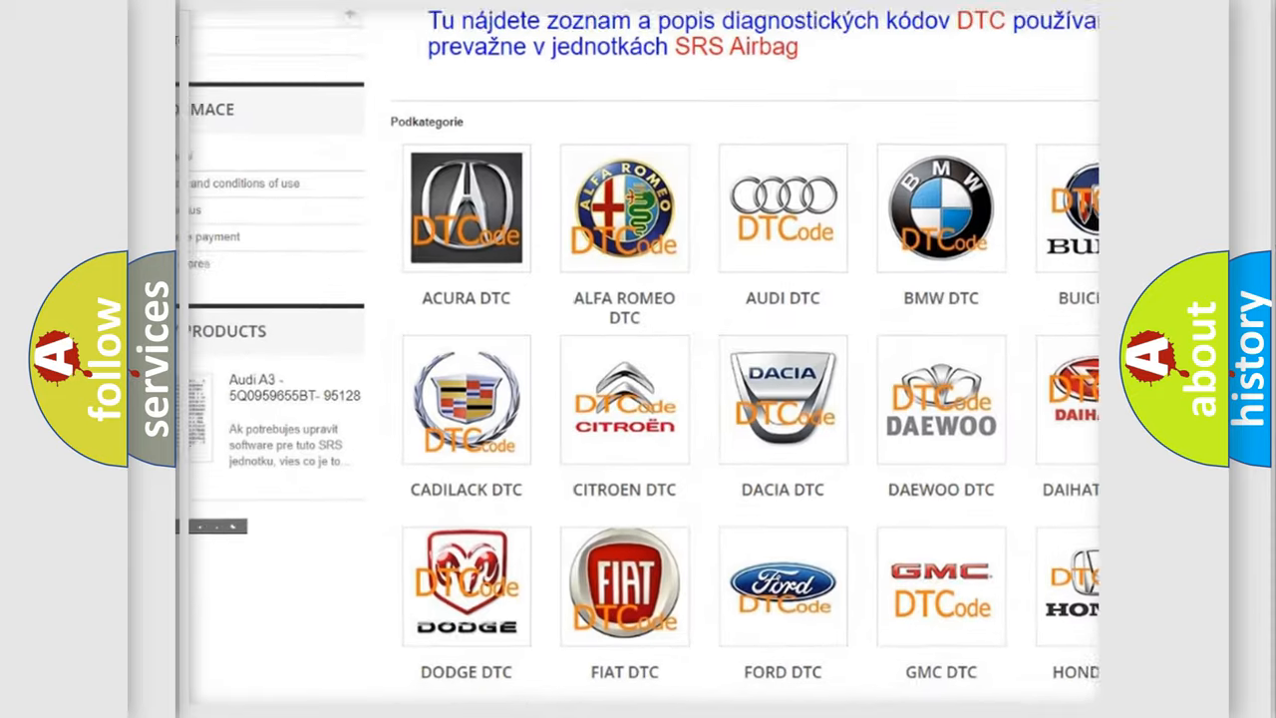
scroll("down", 3)
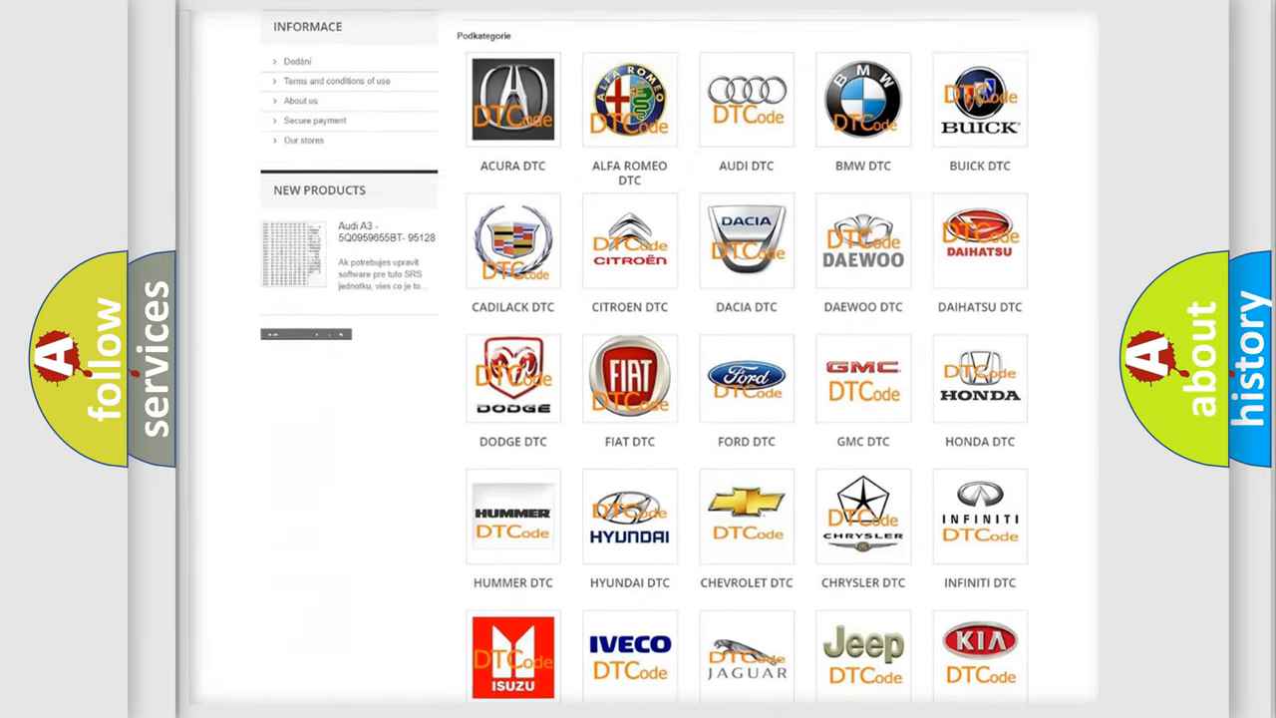
scroll("down", 3)
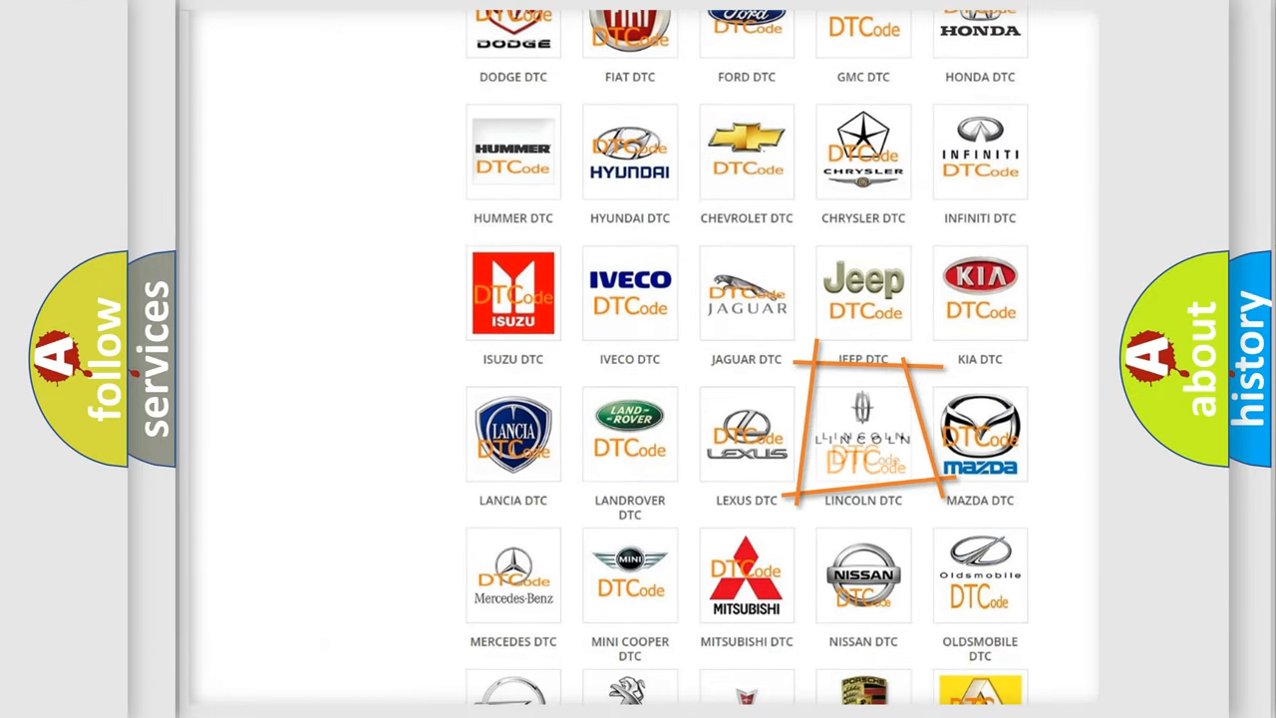